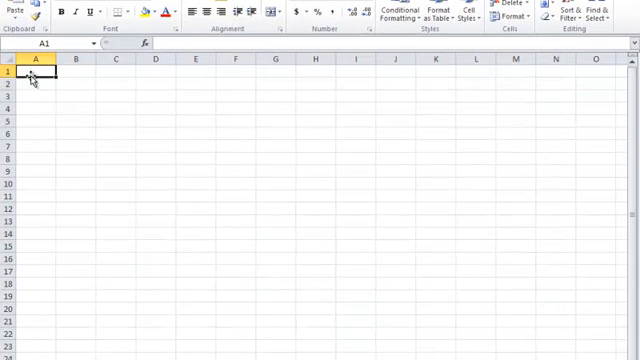
# Select the block A1:D6 after an initial stray selection in column B.
pyautogui.click(316, 74)
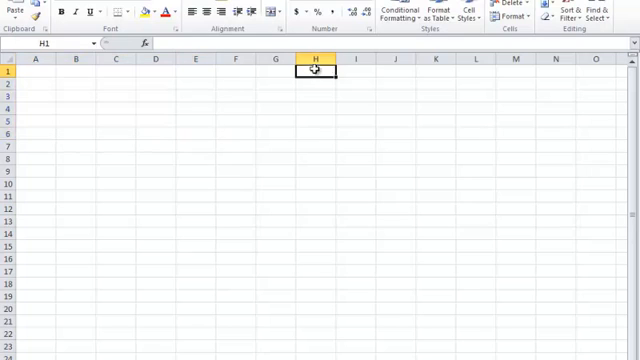
pyautogui.moveTo(316, 72); pyautogui.dragTo(316, 308)
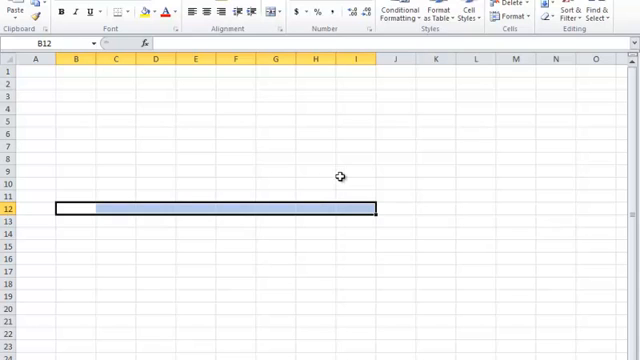
pyautogui.click(40, 76)
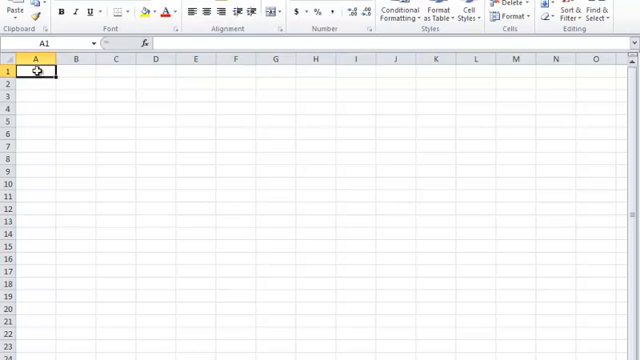
pyautogui.moveTo(38, 76); pyautogui.dragTo(178, 144)
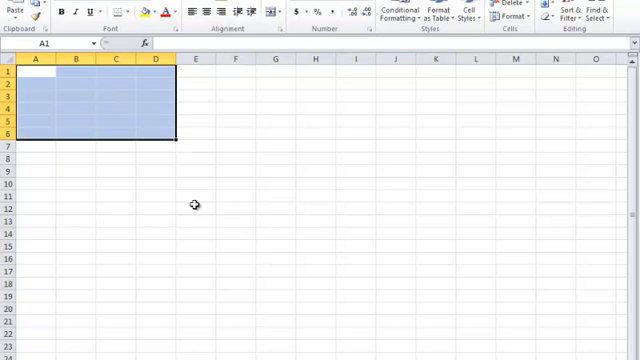
# Enter 100 into every cell of the selected A1:D6 block with Ctrl+Enter.
pyautogui.write('100')
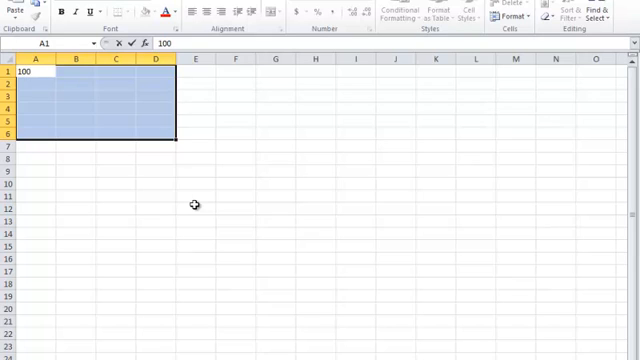
pyautogui.press('ctrl+enter')
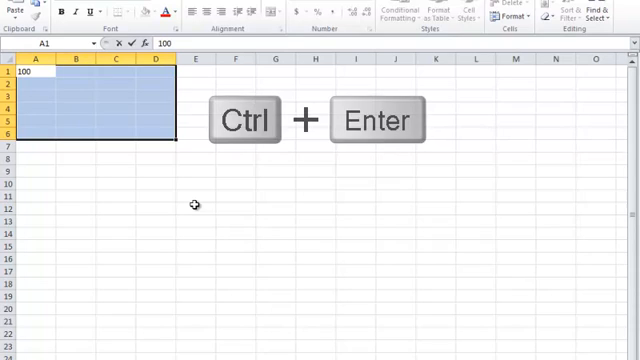
pyautogui.press('ctrl+enter')
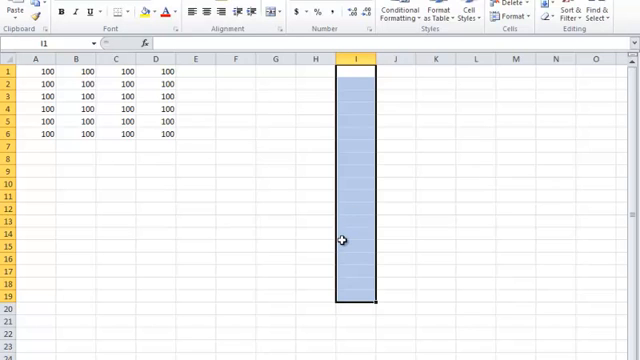
# Enter UofA into all selected cells of column I, rows 1 to 20.
pyautogui.write('UofA')
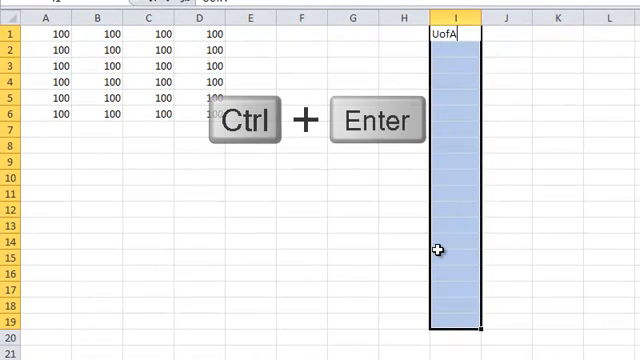
pyautogui.press('ctrl+Return')
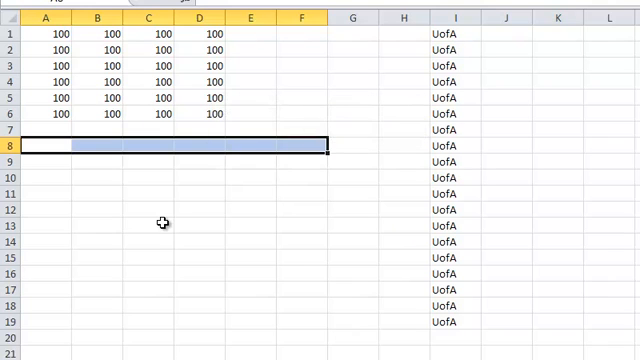
# Enter 500 into the selected cells A8:F8 with Ctrl+Enter.
pyautogui.write('5')
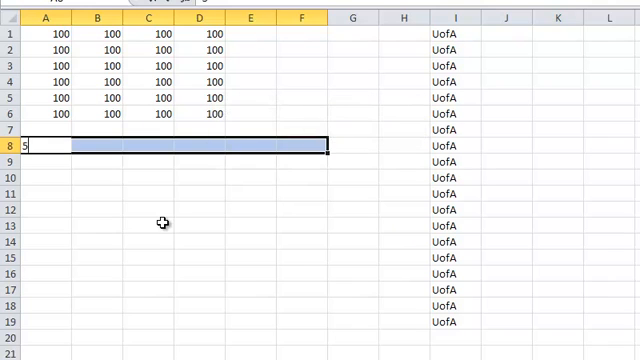
pyautogui.write('00')
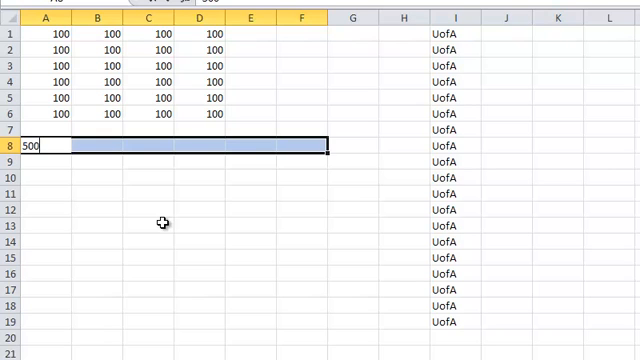
pyautogui.press('ctrl+enter')
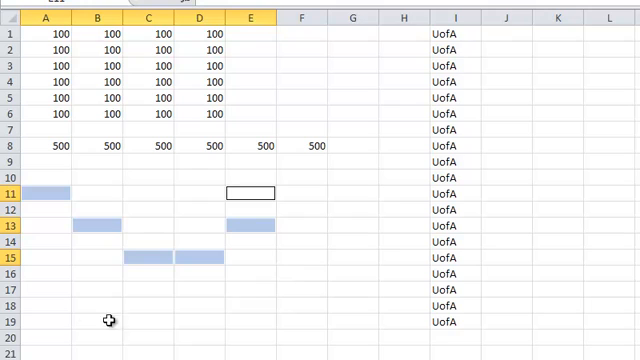
# Add F11 and F15 to the scattered selection and type Monday for the fill.
pyautogui.click(308, 194)
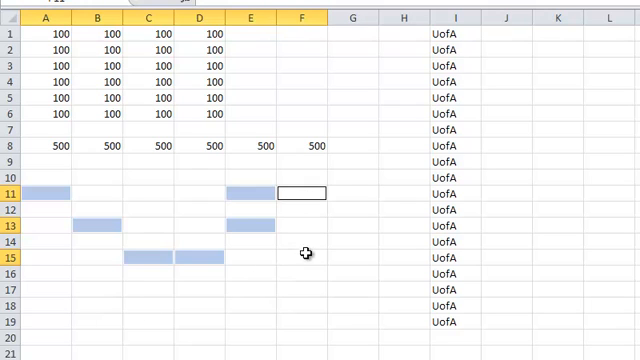
pyautogui.click(300, 258)
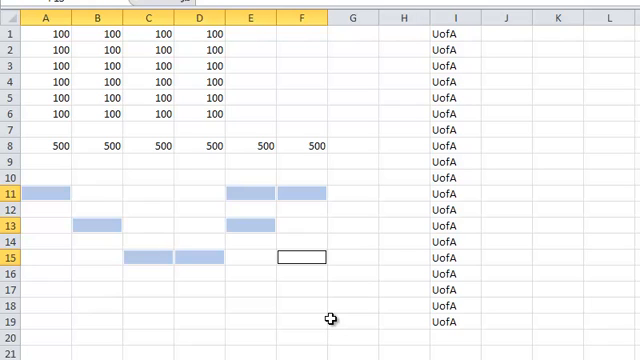
pyautogui.write('Monday')
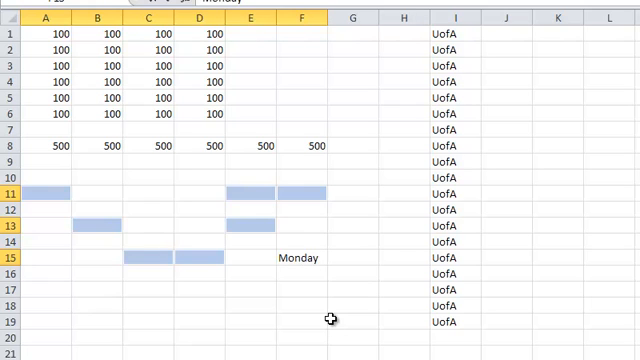